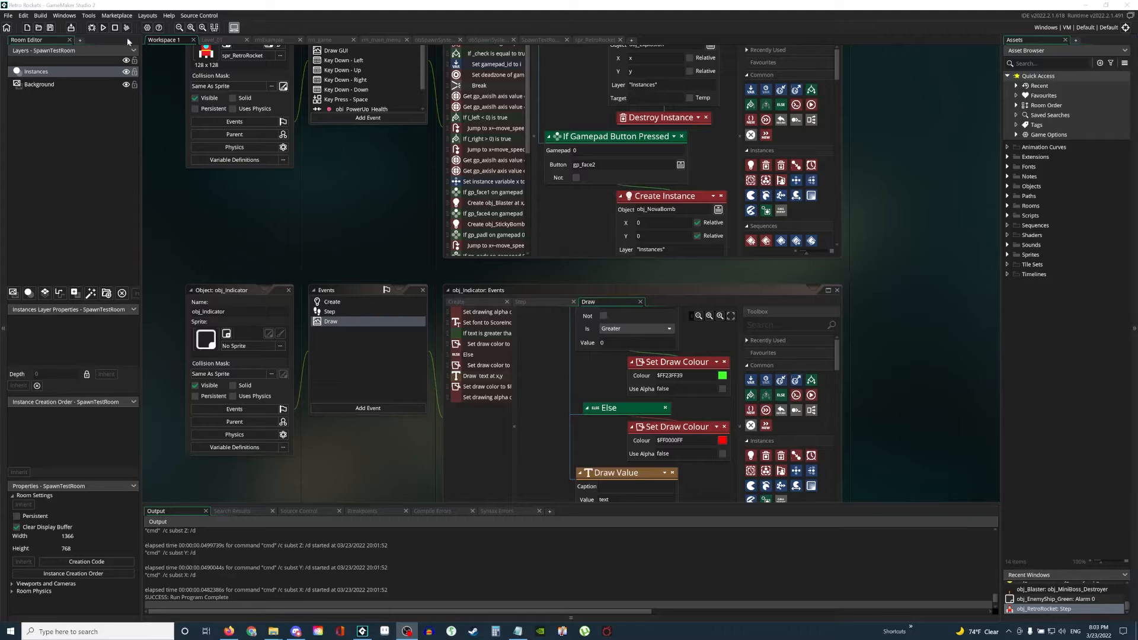
Build and launch the Retro Rockets game from the toolbar Run button.
{"action": "left_click", "coordinate": [104, 28]}
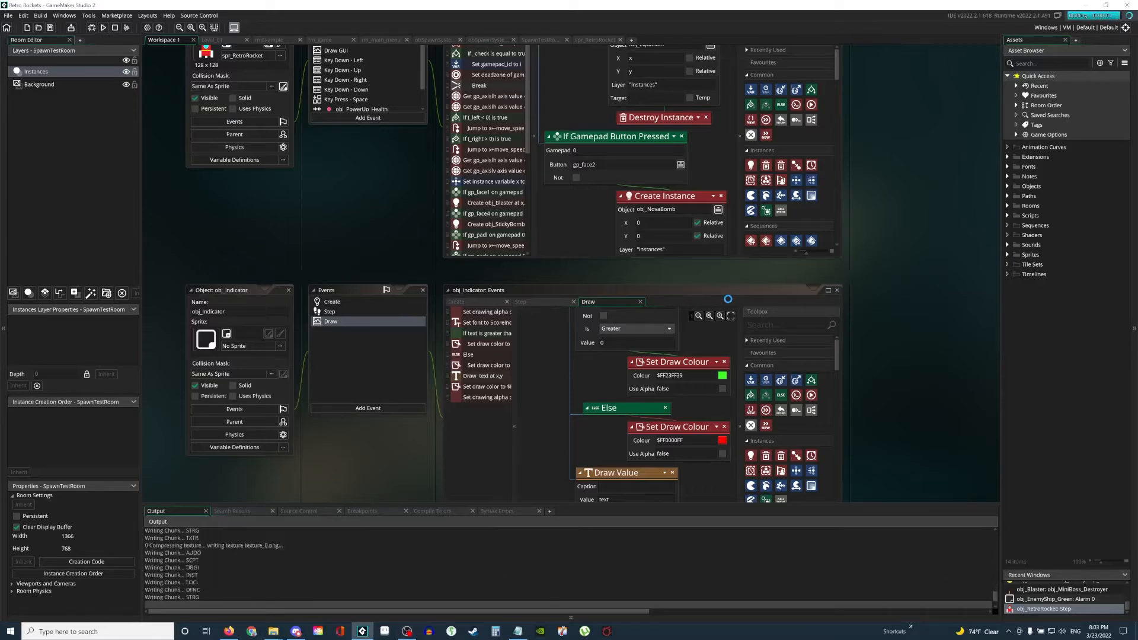
Playtest Retro Rockets to a score of 3700, then close the game window.
{"action": "left_click", "coordinate": [104, 28]}
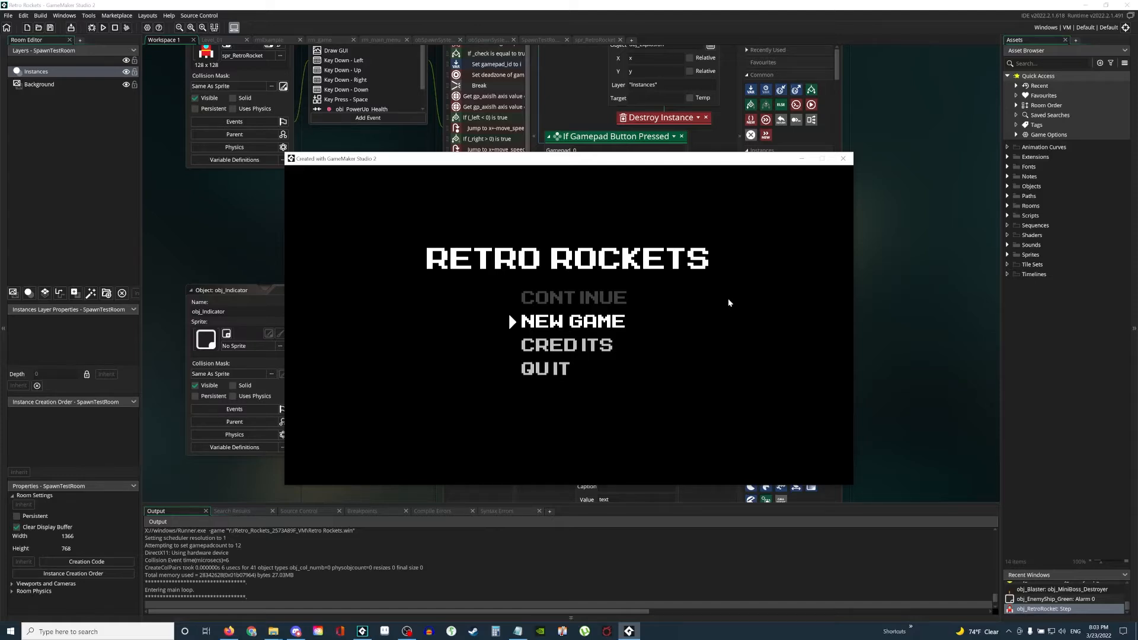
{"action": "mouse_move", "coordinate": [926, 339]}
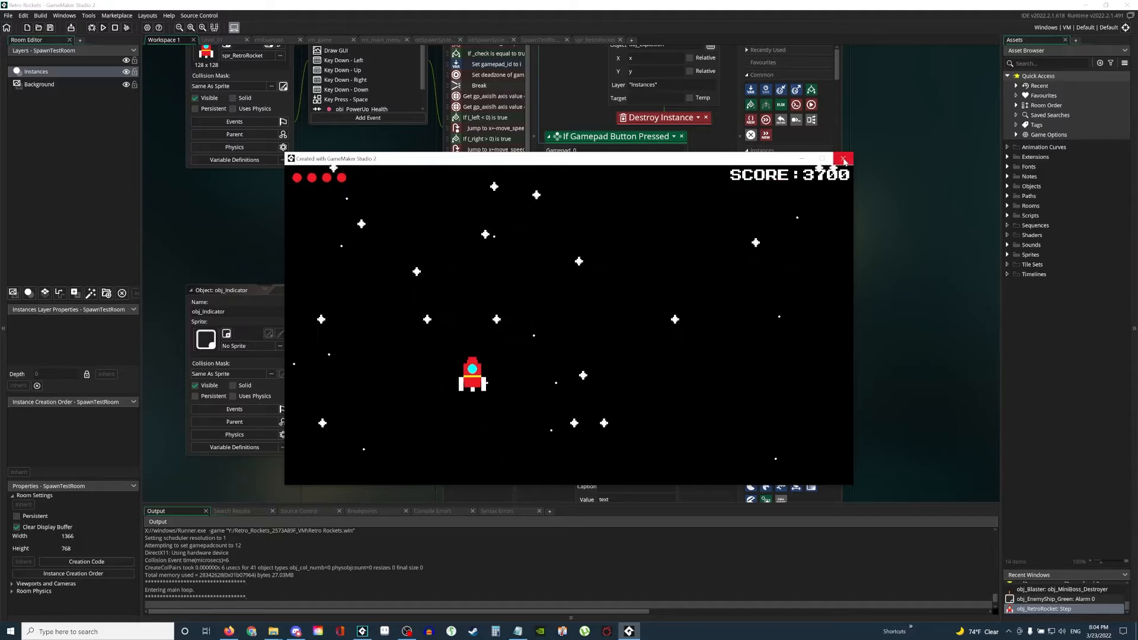
{"action": "left_click", "coordinate": [843, 157]}
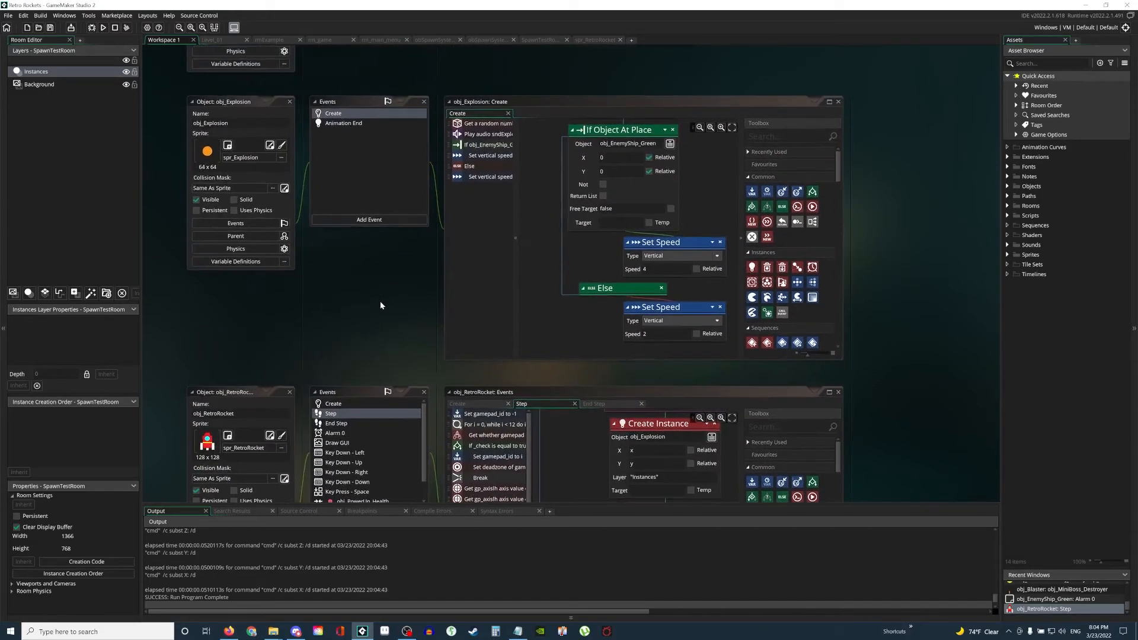
{"action": "mouse_move", "coordinate": [470, 223]}
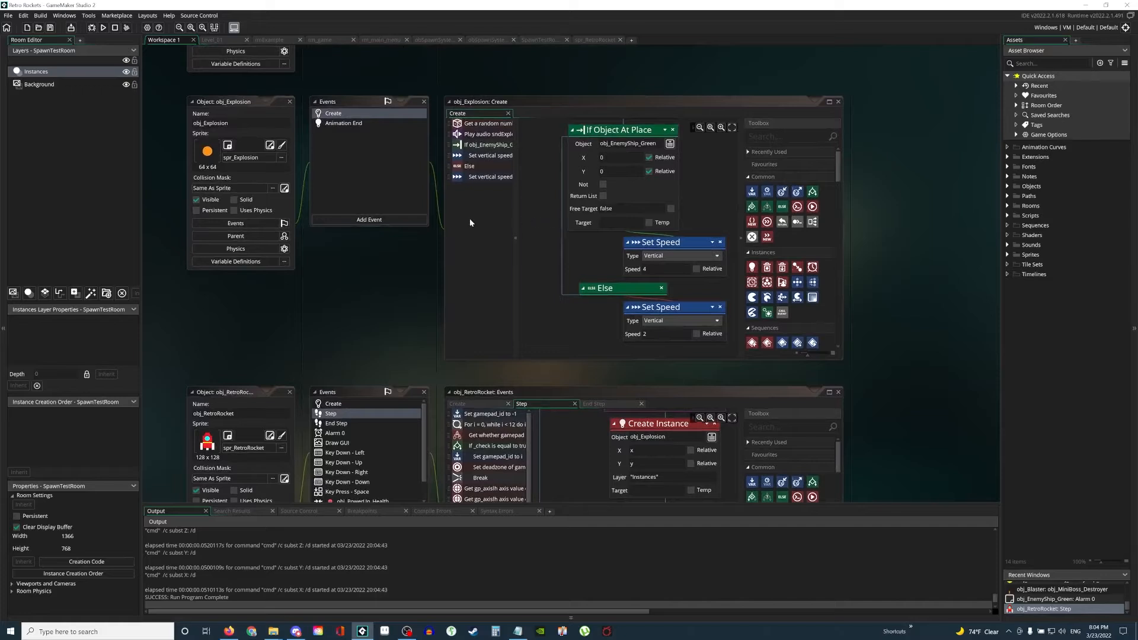
{"action": "mouse_move", "coordinate": [389, 276]}
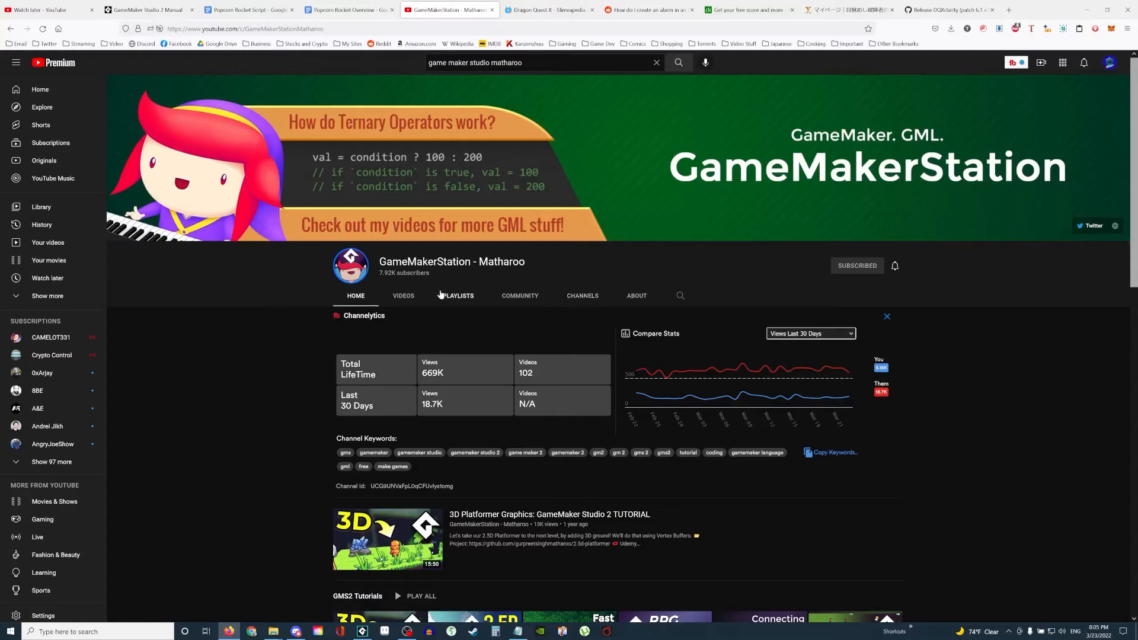
{"action": "mouse_move", "coordinate": [474, 272]}
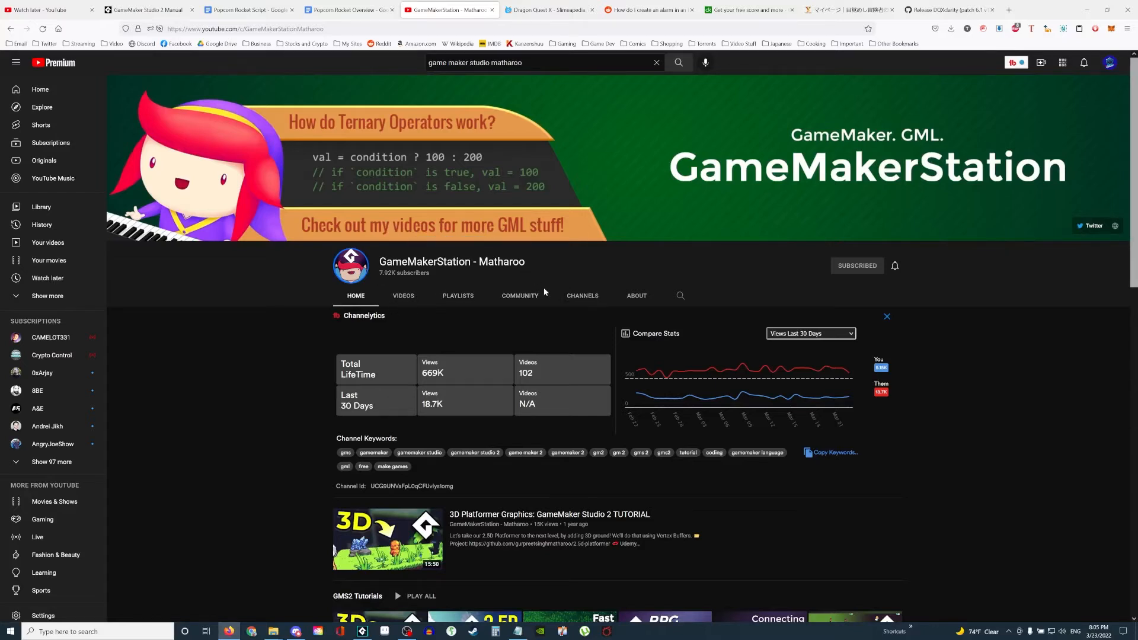
{"action": "mouse_move", "coordinate": [557, 336]}
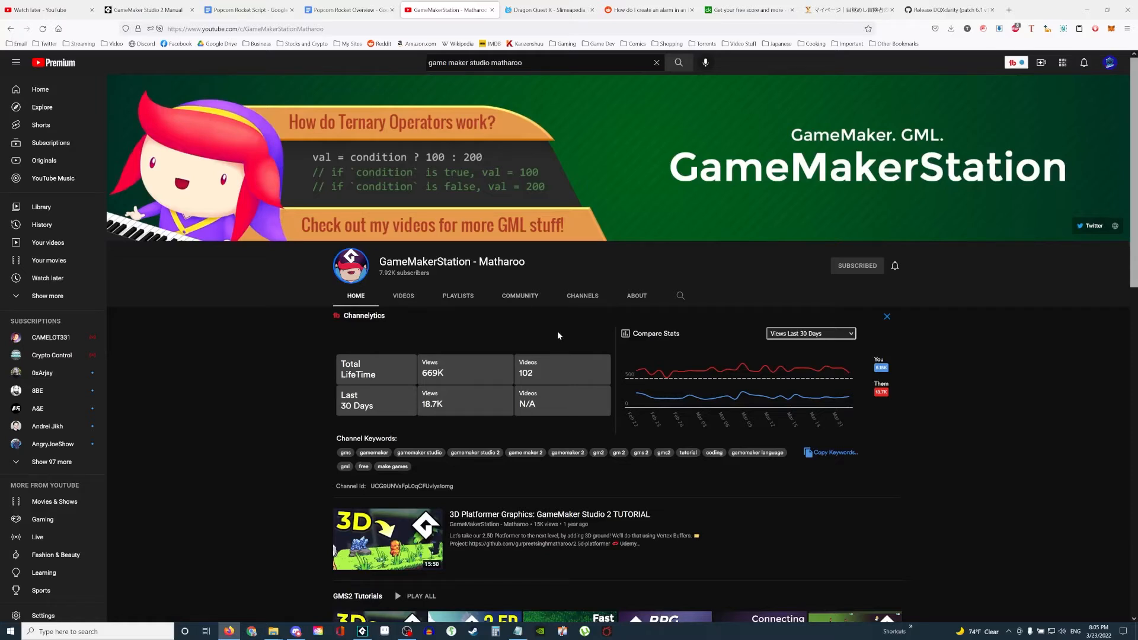
Scroll the GameMakerStation channel to the GMS2 Tutorials row, then switch to the Udemy tab.
{"action": "scroll", "scroll_direction": "down", "scroll_amount": 3}
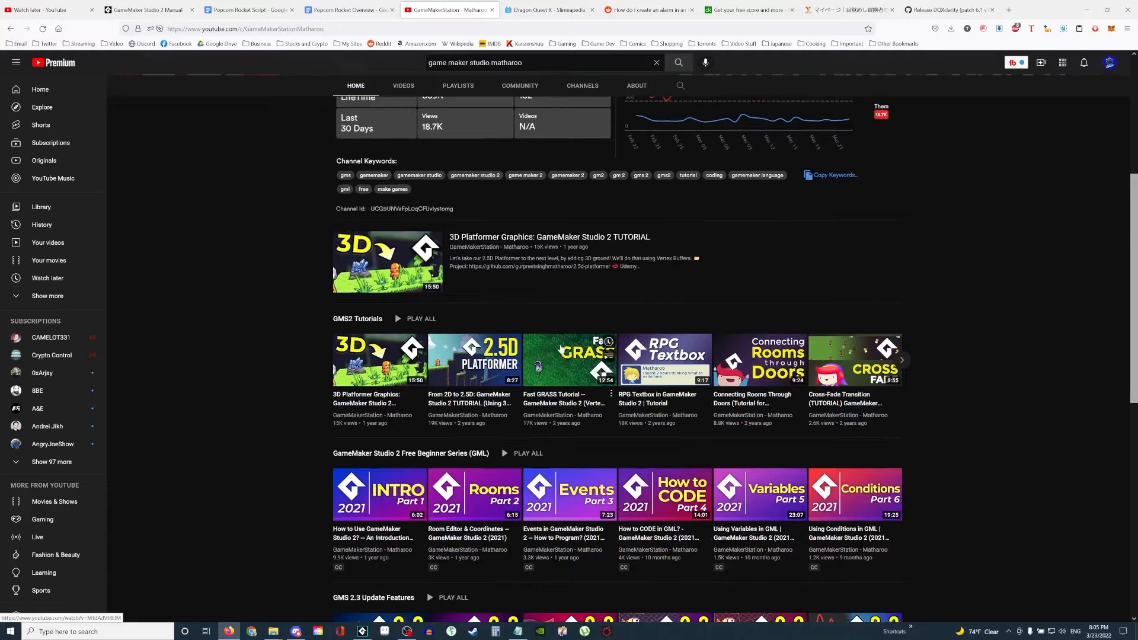
{"action": "left_click", "coordinate": [448, 9]}
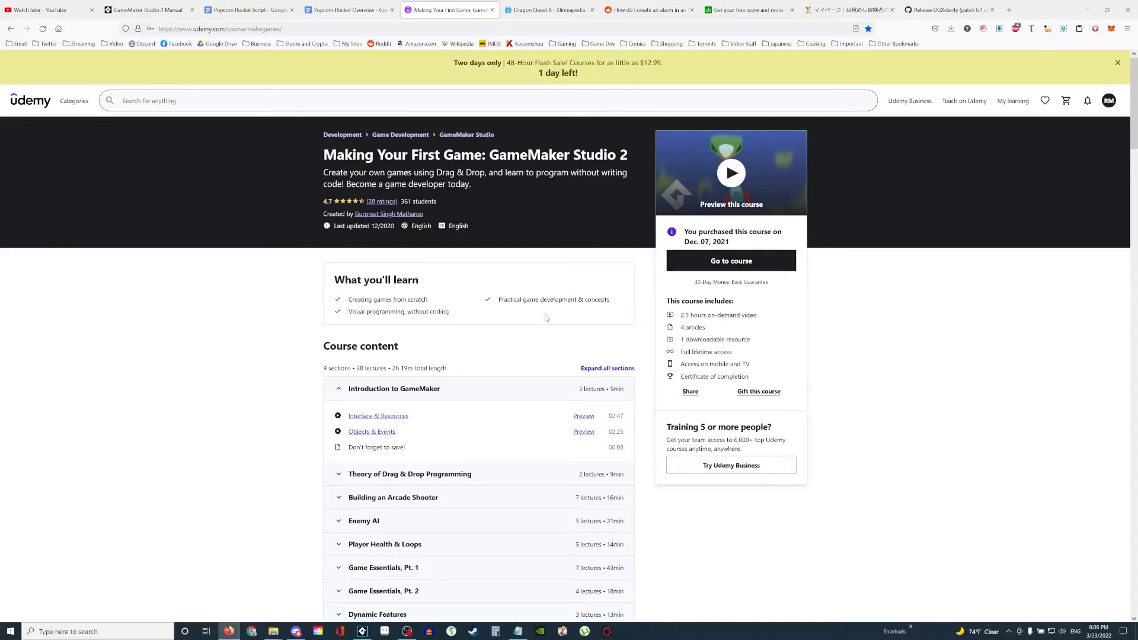
Scroll the Udemy course page down to its Course content outline.
{"action": "scroll", "scroll_direction": "down", "scroll_amount": 3}
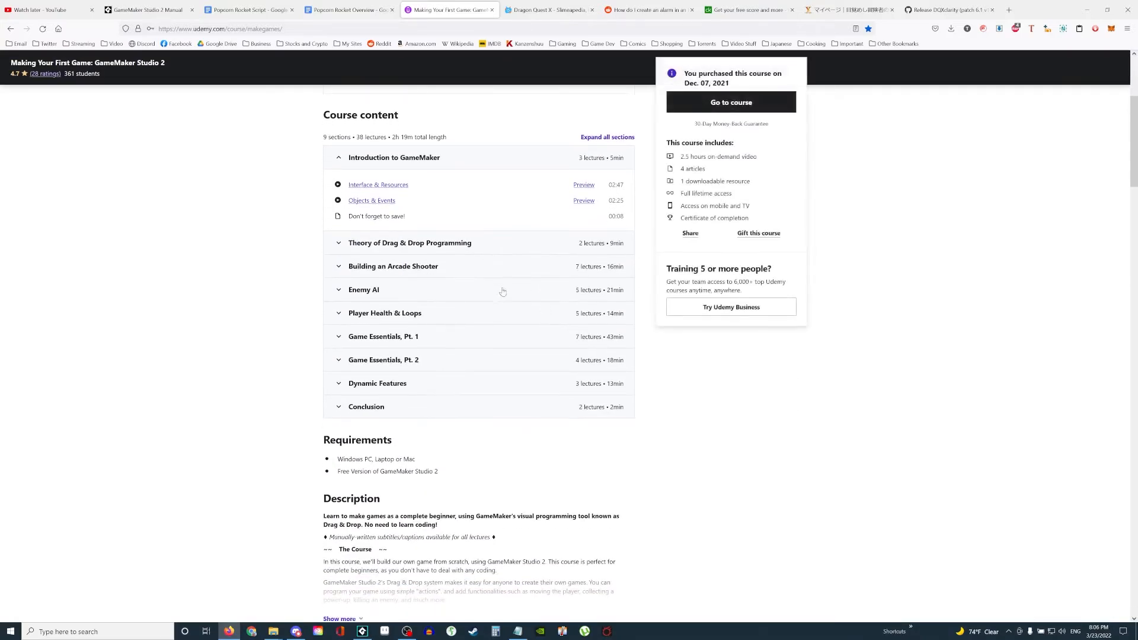
{"action": "left_click", "coordinate": [361, 630]}
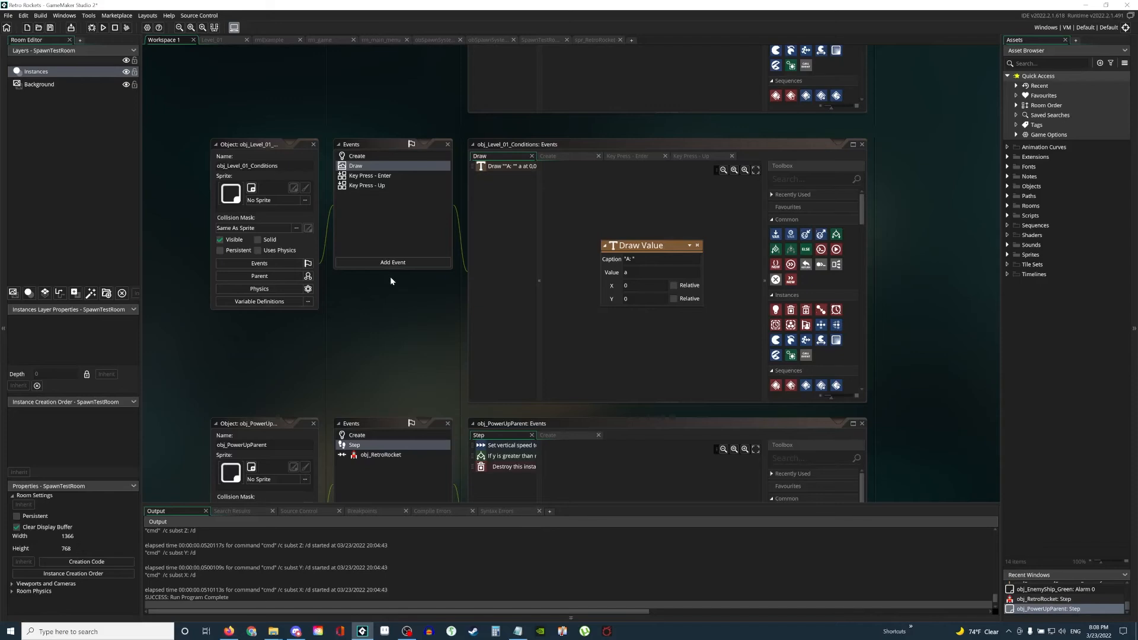
{"action": "mouse_move", "coordinate": [407, 211]}
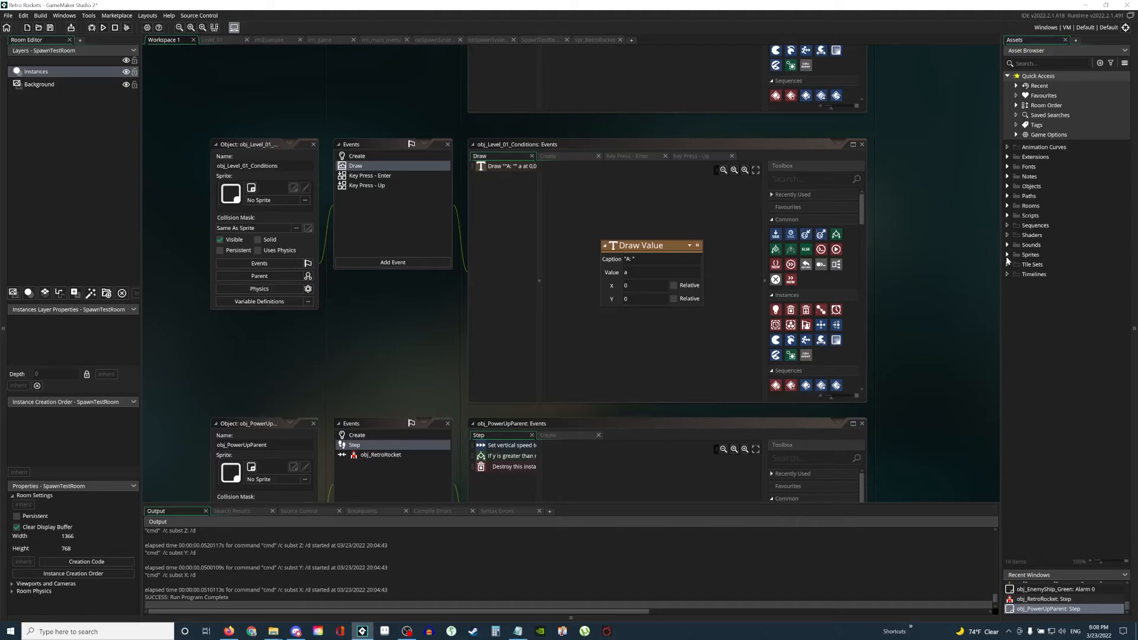
Expand Sprites and the Retro Rockets Ship folder to show its blaster, bomb and rocket sprites.
{"action": "left_click", "coordinate": [1008, 254]}
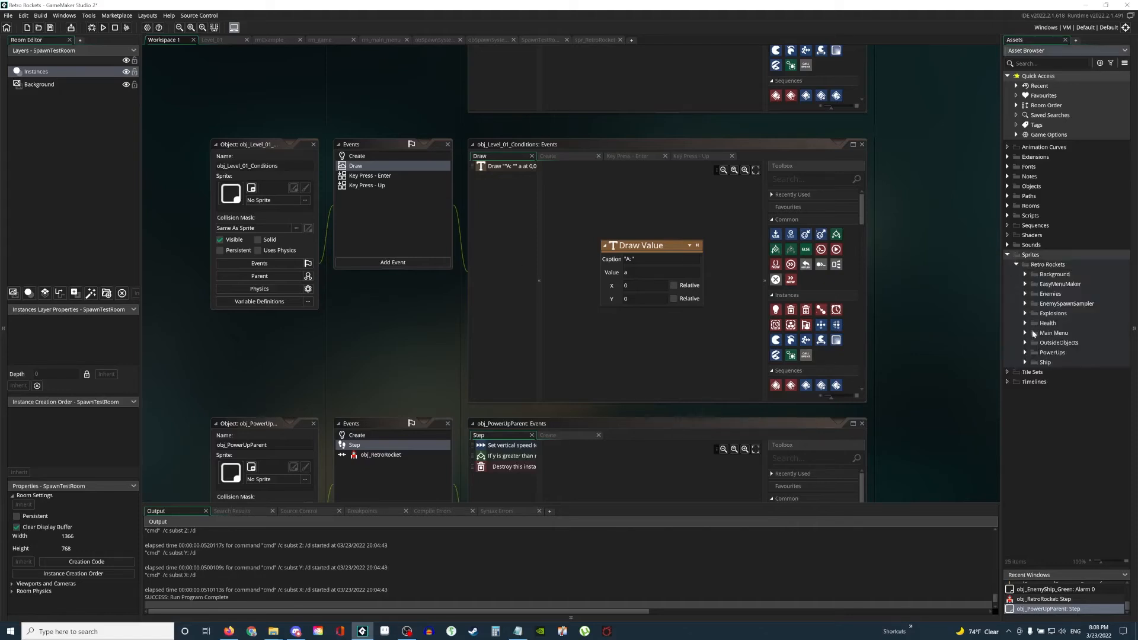
{"action": "left_click", "coordinate": [1025, 362]}
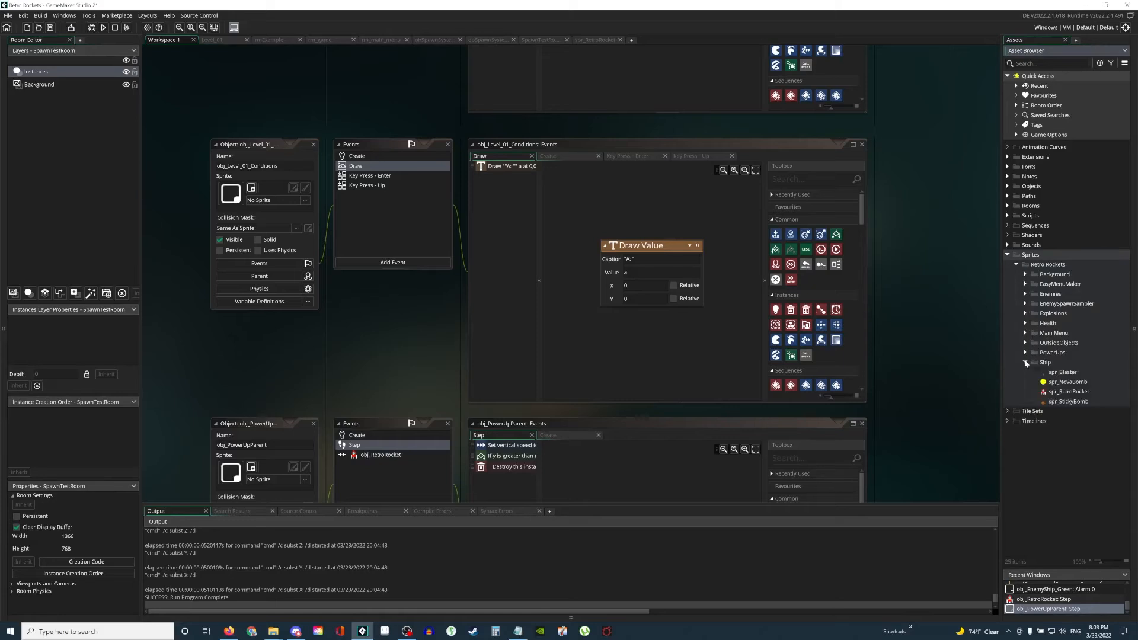
View spr_RetroRocket, then expand Enemies > EnemyShipBlue to reach spr_EnemyShip_Blue_Debris.
{"action": "double_click", "coordinate": [1068, 391]}
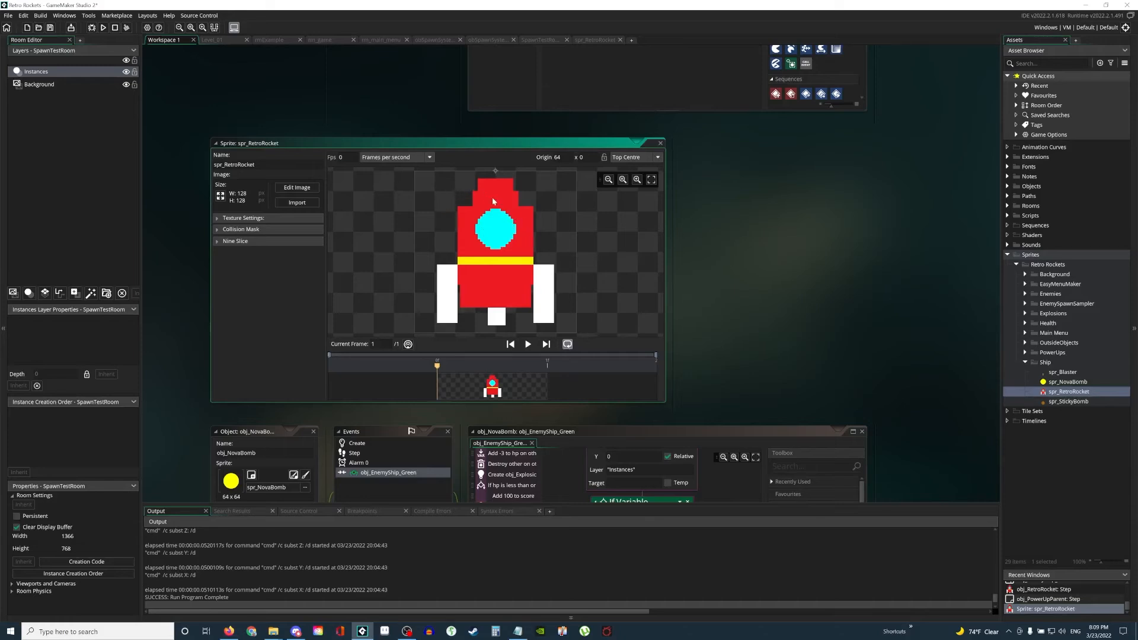
{"action": "mouse_move", "coordinate": [388, 212]}
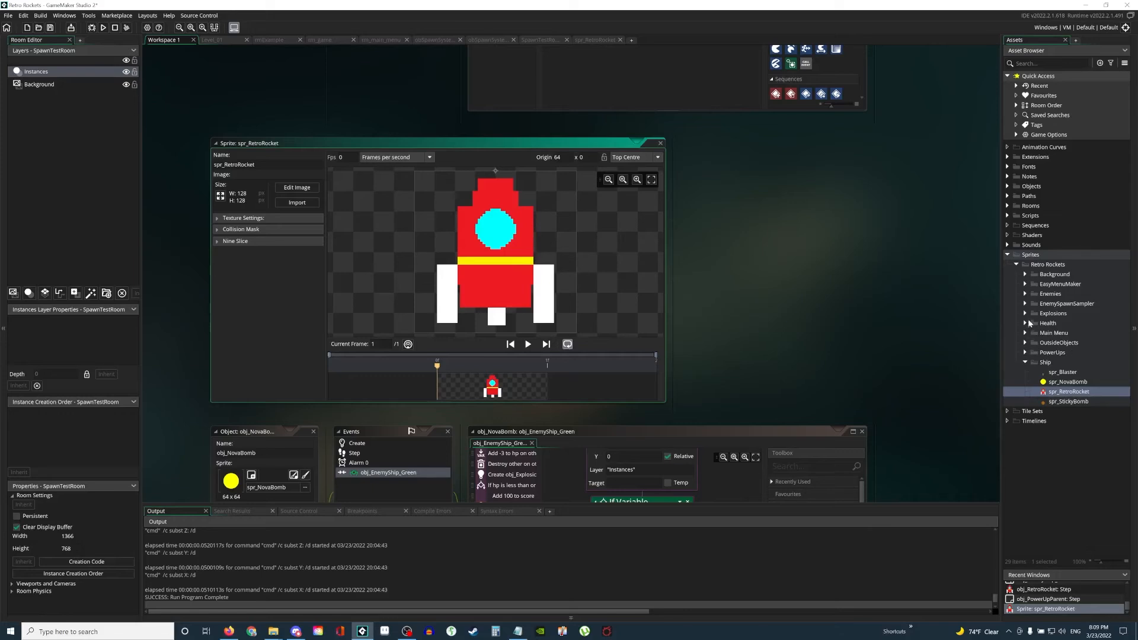
{"action": "left_click", "coordinate": [1025, 293]}
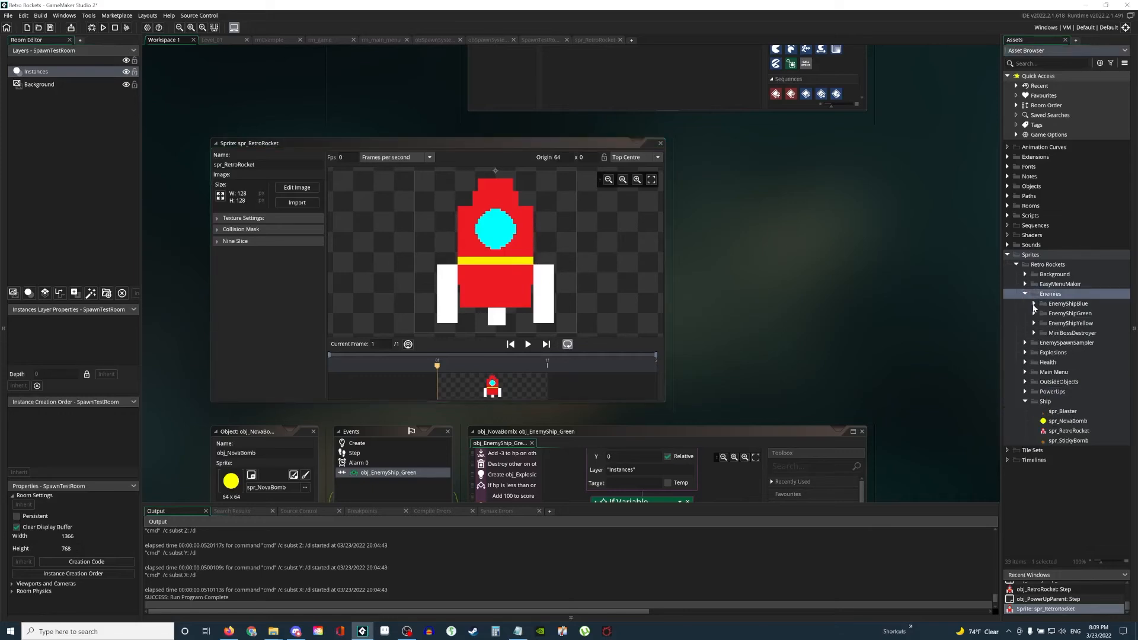
{"action": "left_click", "coordinate": [1091, 322]}
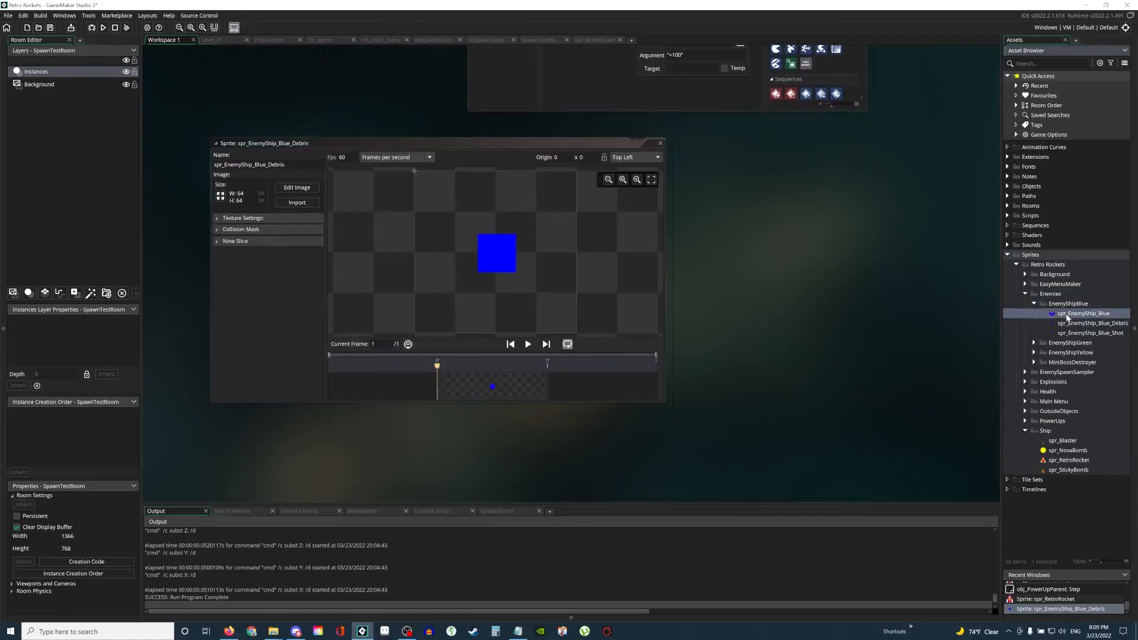